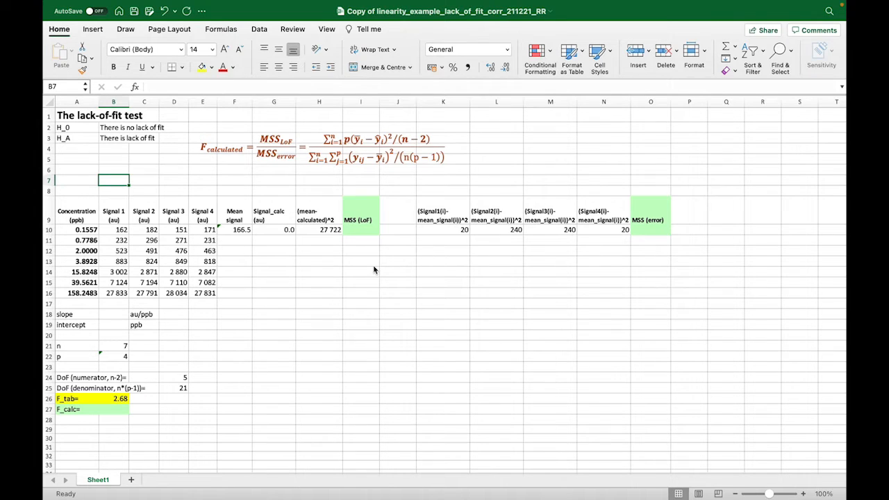
mouse_move(373, 266)
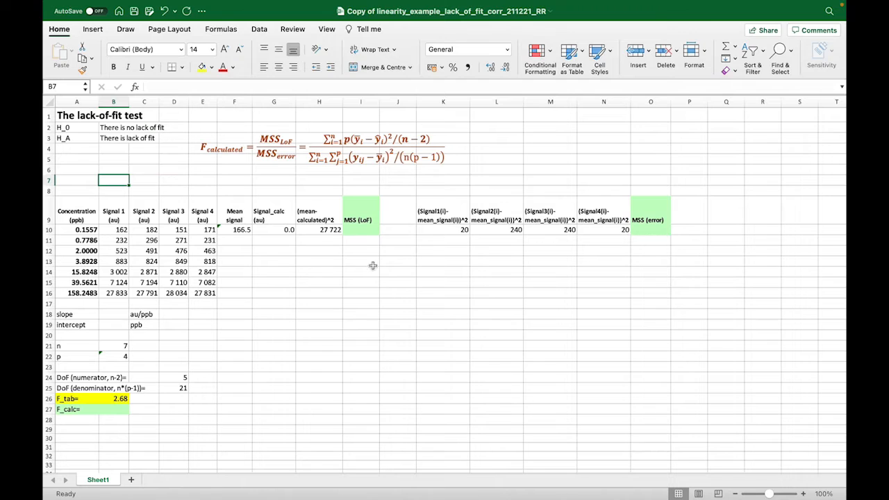
Step: Inspect the sheet's cells, including how the tabulated F value is computed
click(76, 149)
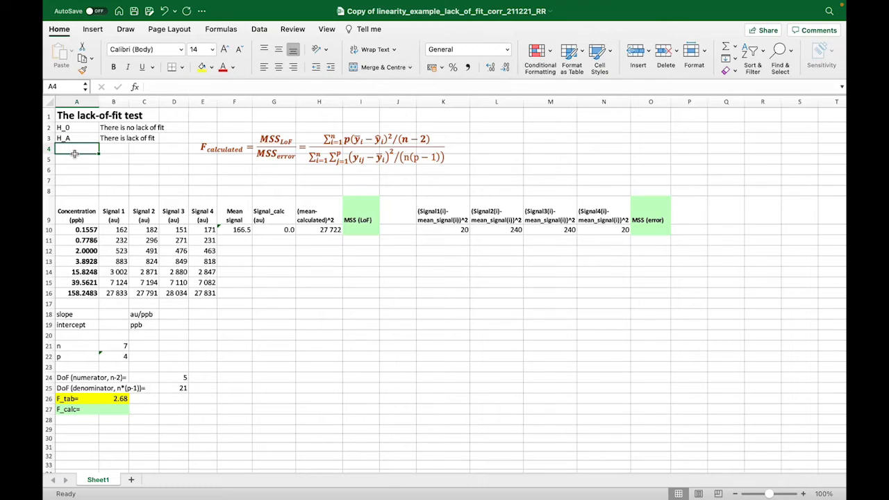
mouse_move(228, 166)
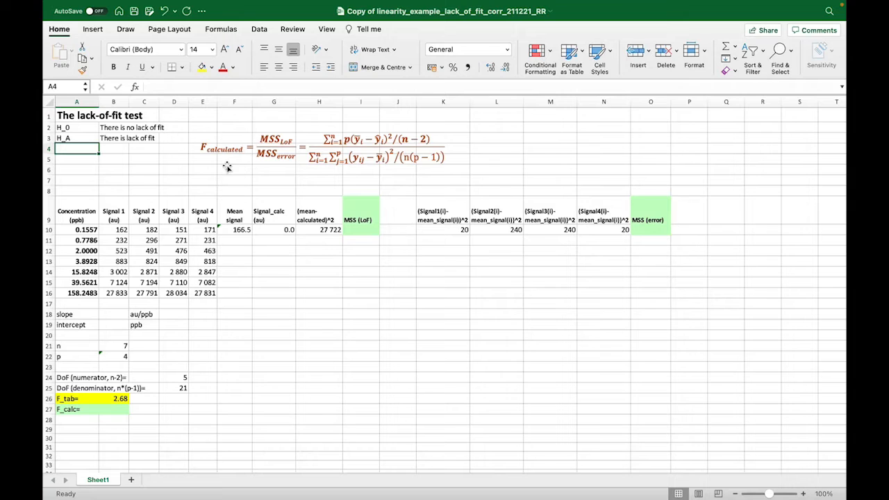
mouse_move(279, 169)
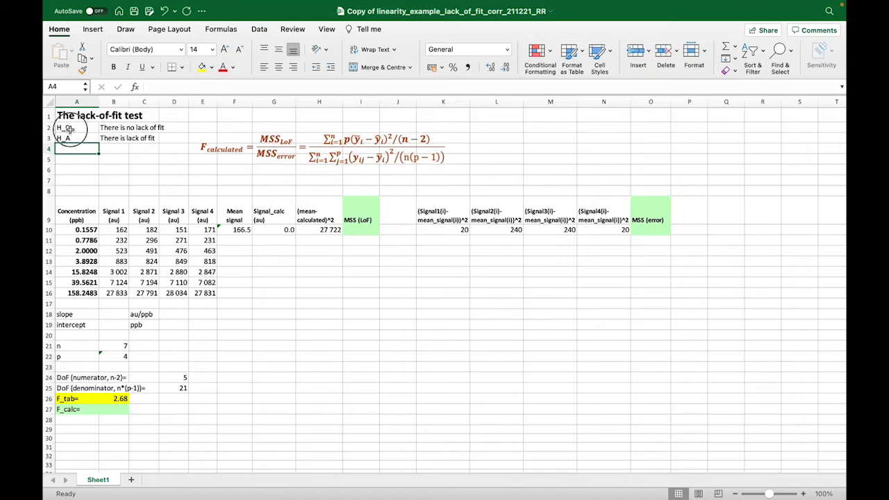
click(77, 127)
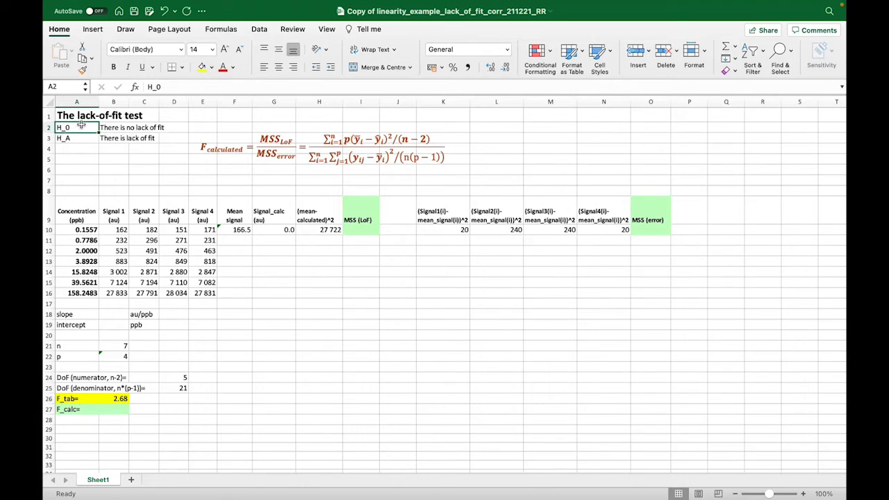
mouse_move(225, 162)
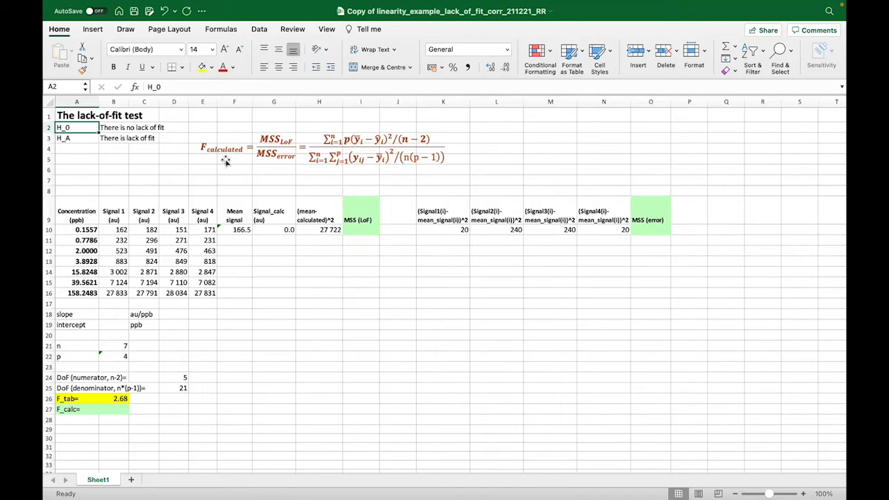
click(114, 398)
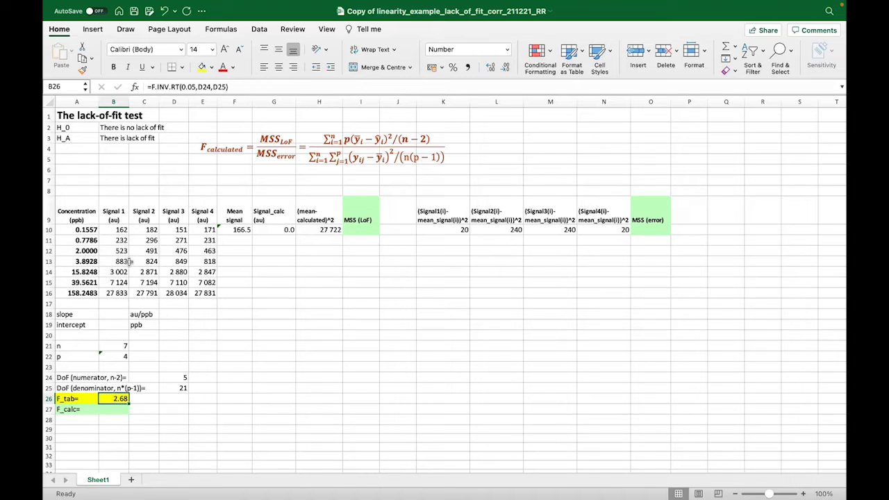
Step: Fill the =AVERAGE(B10:E10) mean signal formula from F10 down to F16
drag(113, 229, 174, 230)
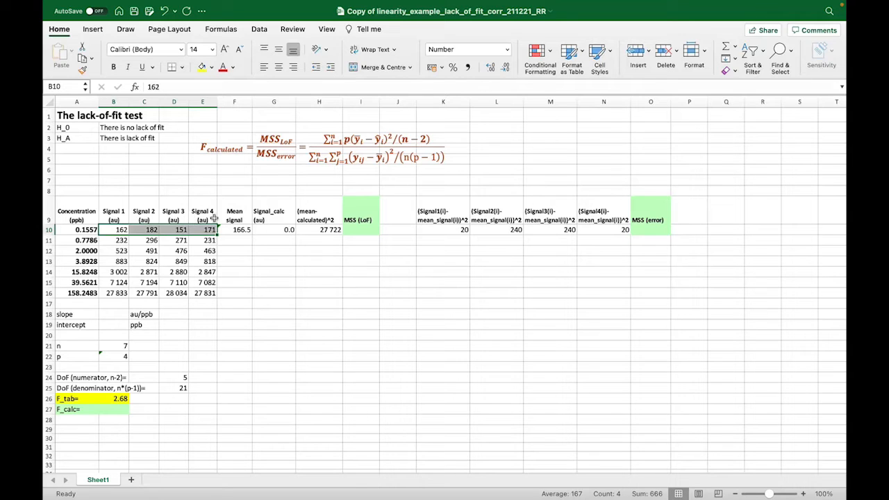
click(234, 230)
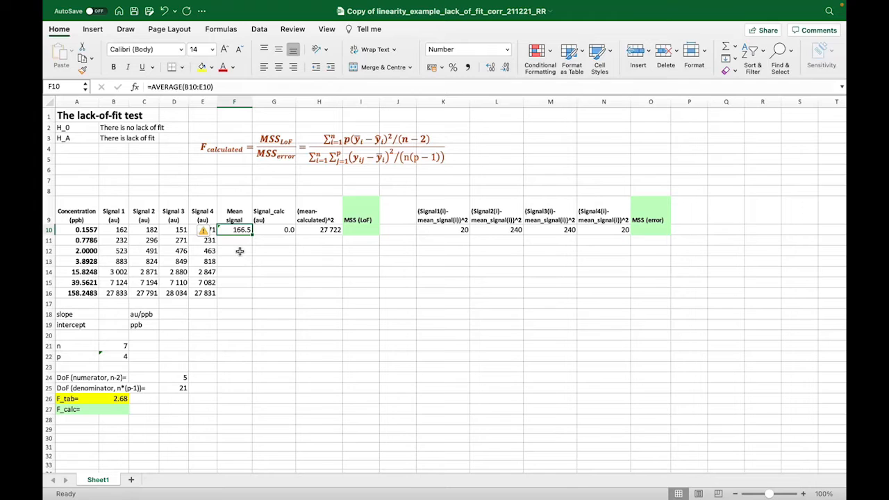
mouse_move(291, 243)
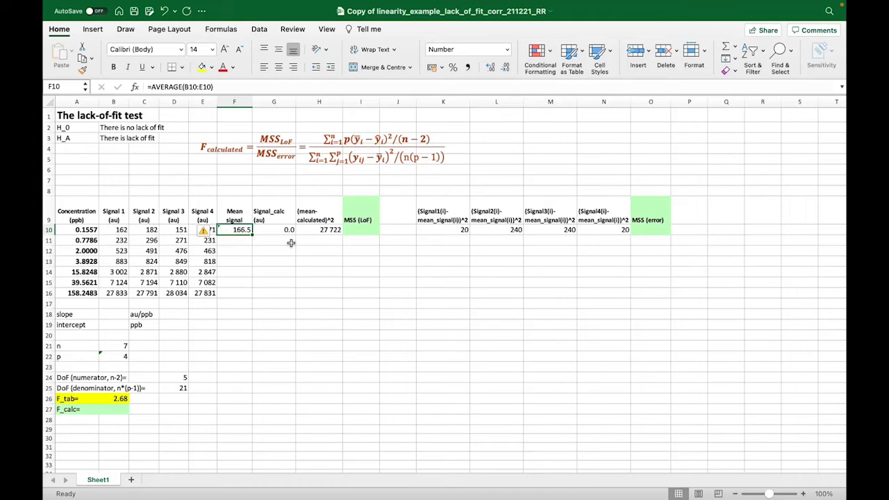
drag(250, 229, 247, 292)
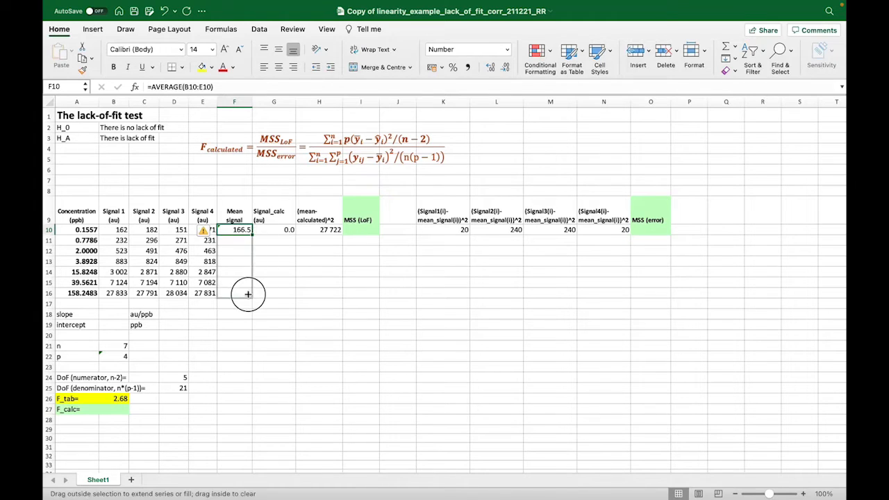
drag(248, 230, 248, 292)
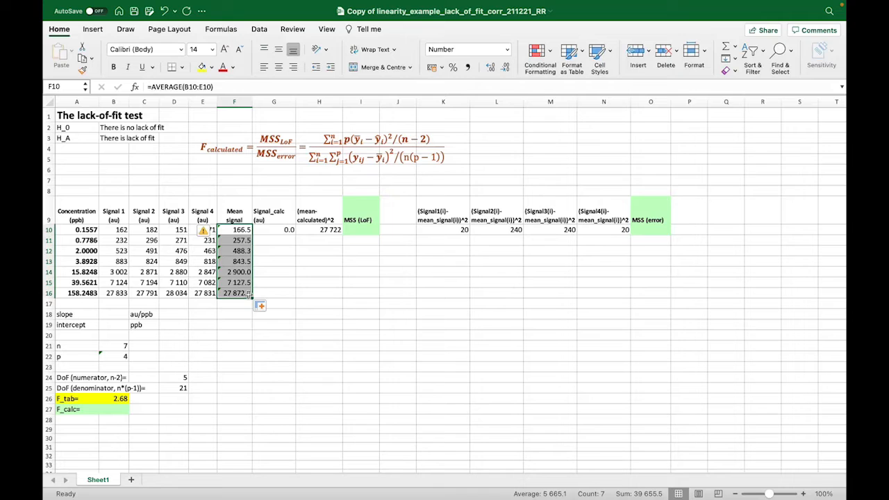
click(113, 314)
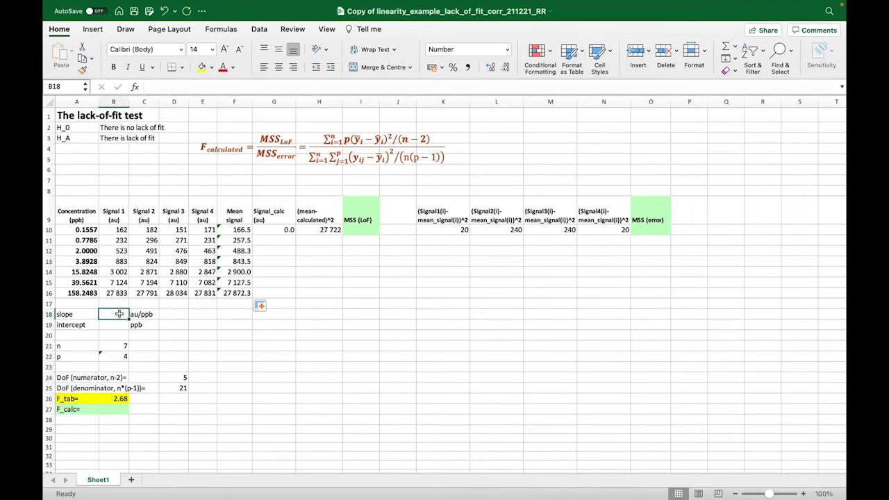
Step: Enter SLOPE (175.28 au/ppb) and INTERCEPT (144.64) of mean signals versus concentration
text(=slope()
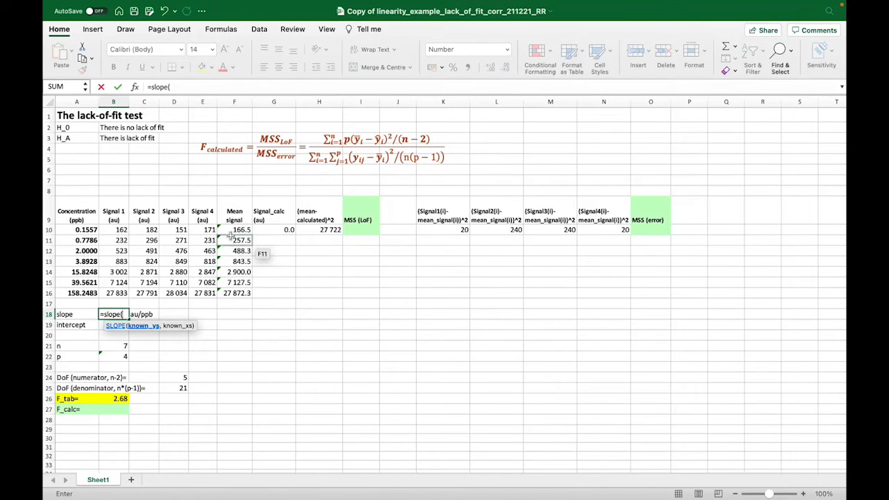
drag(234, 229, 234, 292)
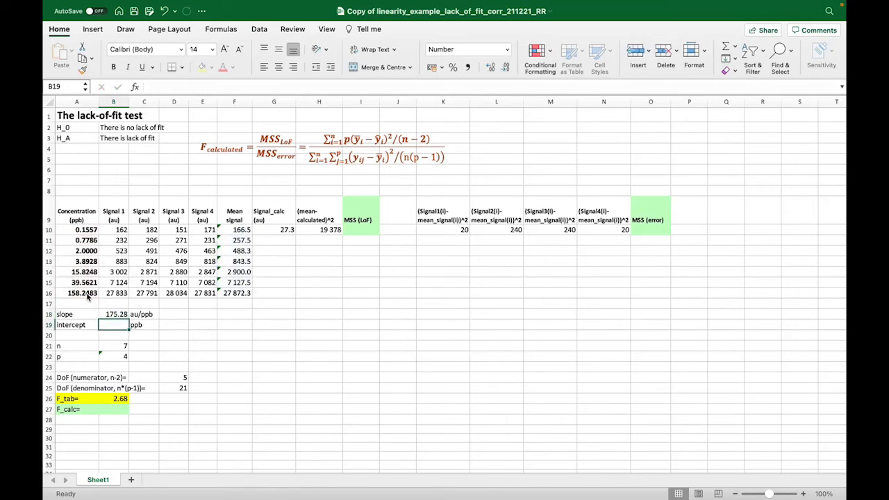
text(=intercept()
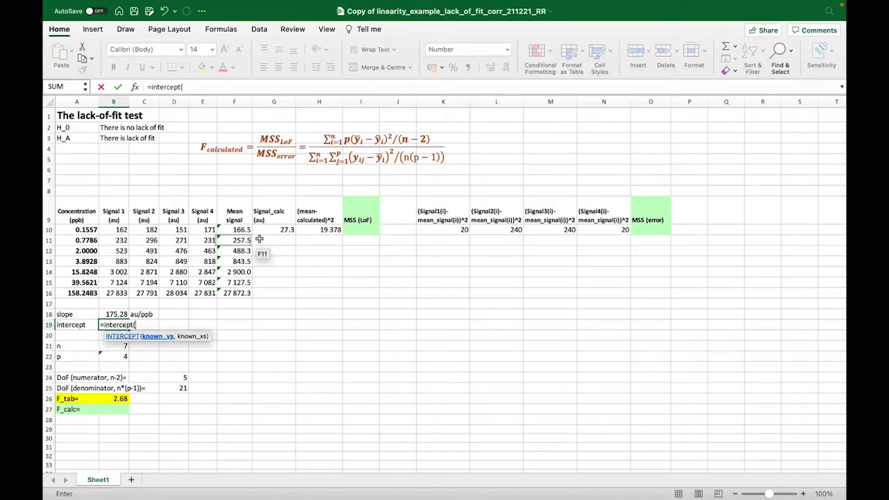
drag(234, 229, 234, 292)
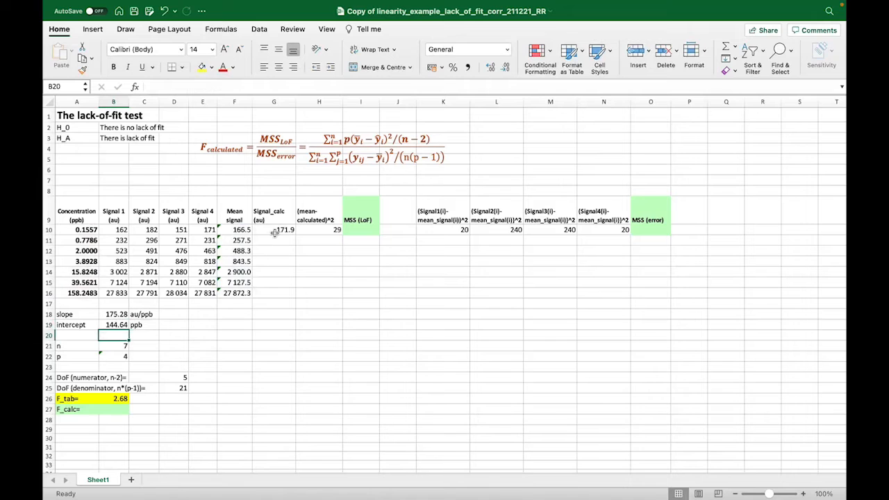
Step: Fill =$B$18*A10+$B$19 down G10:G16, giving calculated signals 171.9 to 27 882.7
click(274, 229)
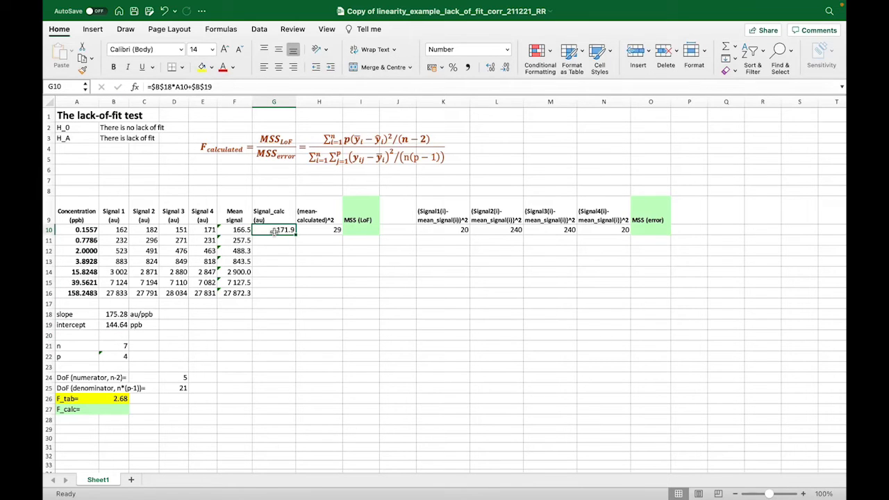
double_click(274, 230)
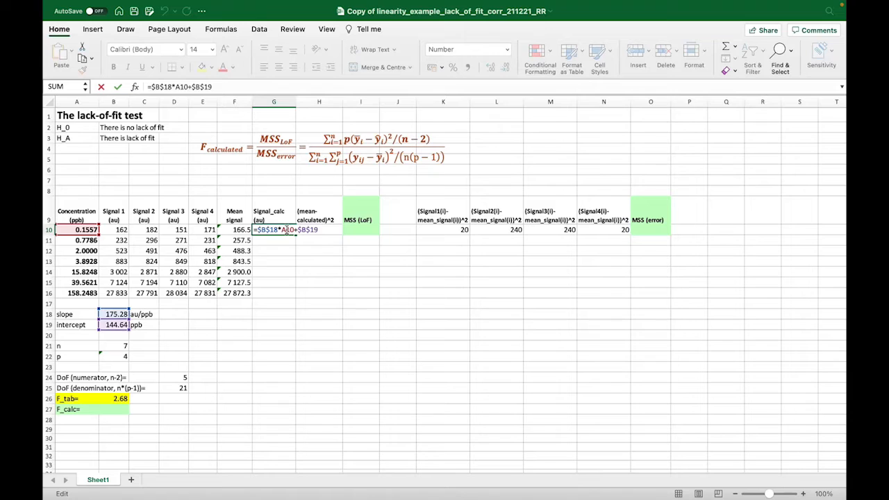
key(Return)
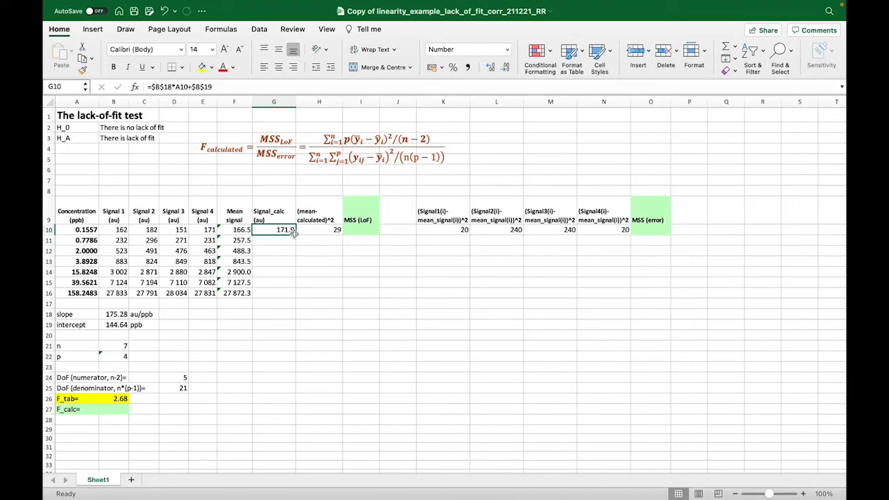
drag(293, 230, 293, 292)
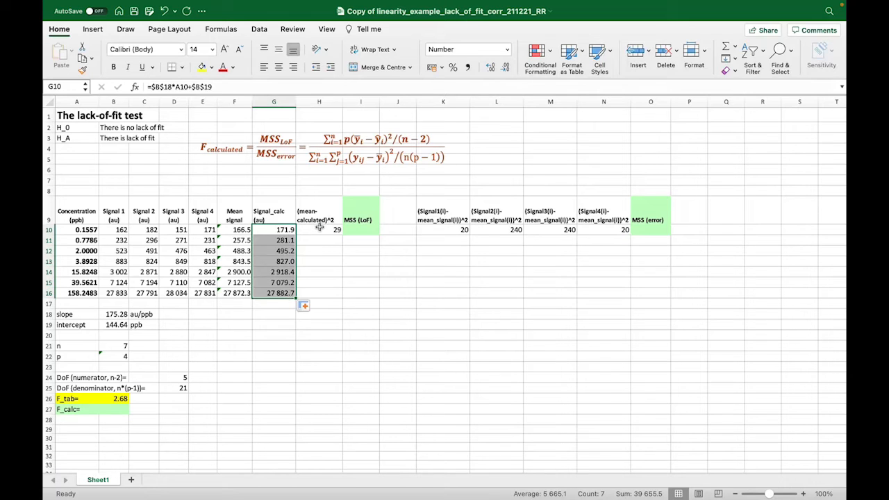
Step: Fill the (mean−calculated)^2 formula down H10:H16 and start the MSS (LoF) sum in I10
click(319, 229)
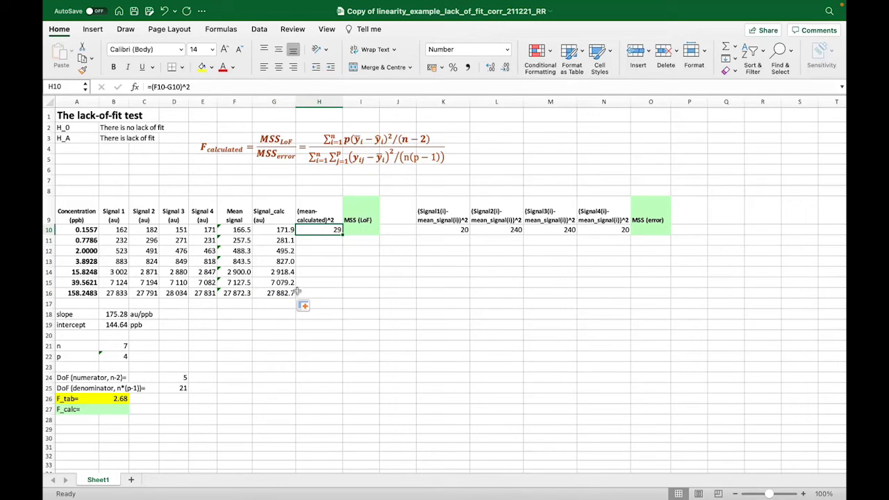
mouse_move(331, 262)
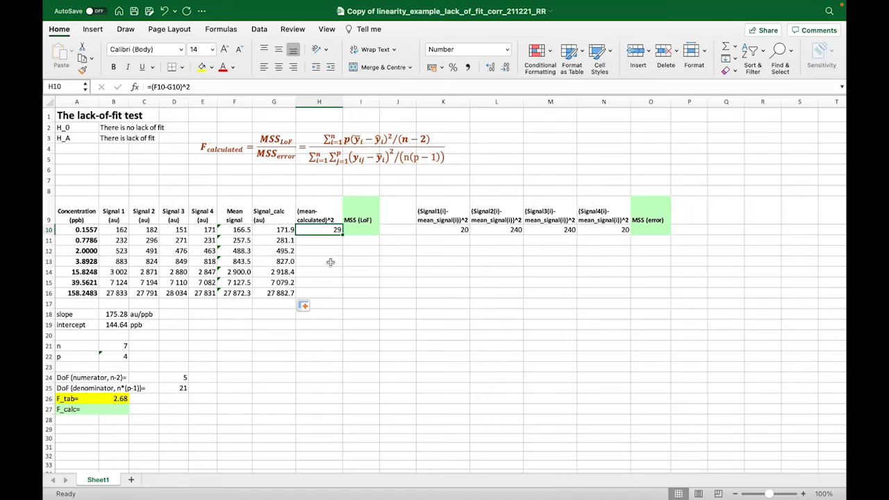
mouse_move(346, 225)
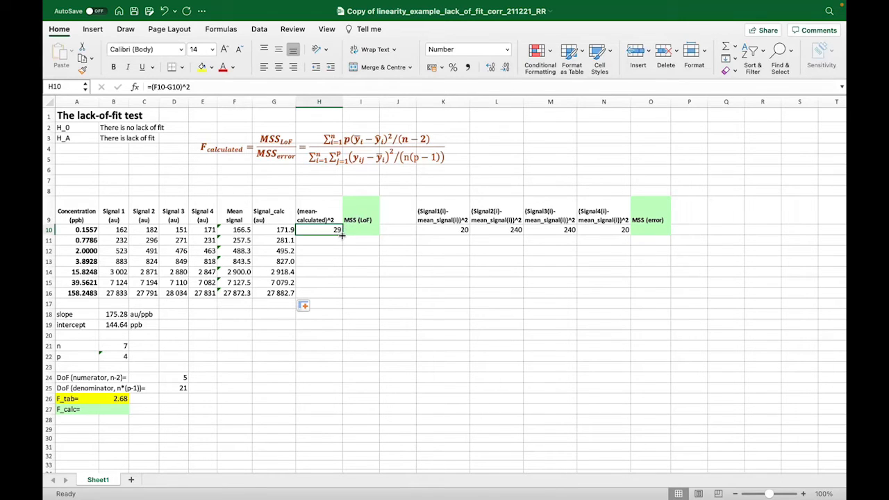
drag(341, 235, 342, 293)
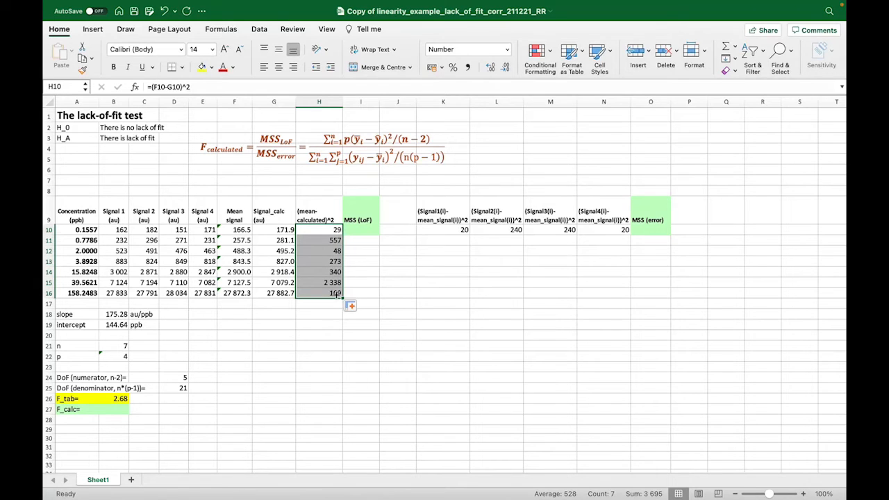
click(319, 239)
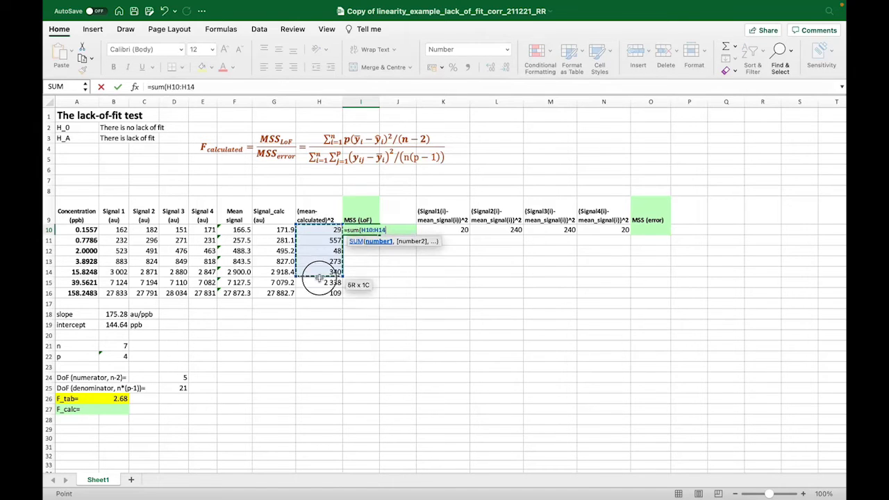
Step: Finish MSS (LoF) as SUM(H10:H16)/(n−2), showing 2955.8
drag(319, 282, 319, 293)
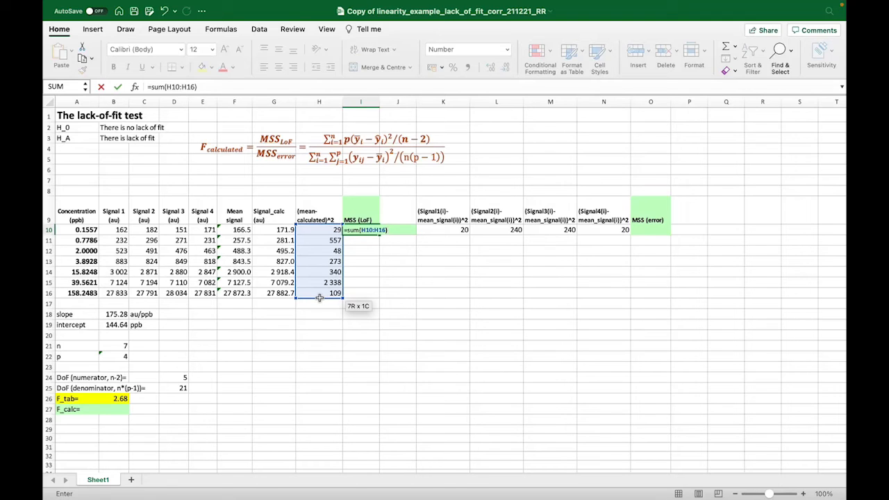
text(/()
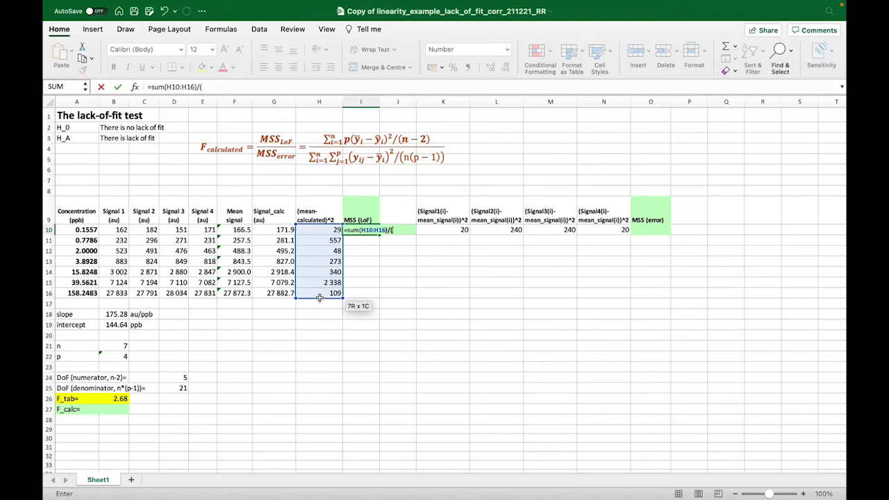
mouse_move(118, 349)
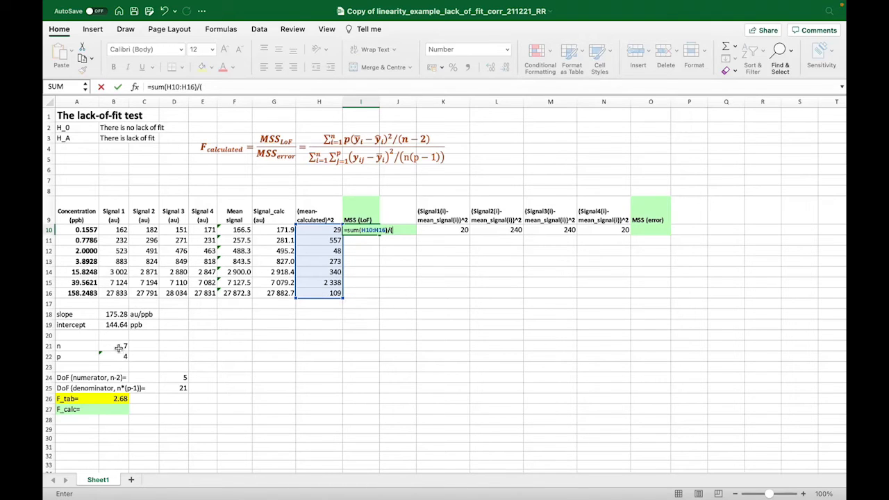
click(113, 346)
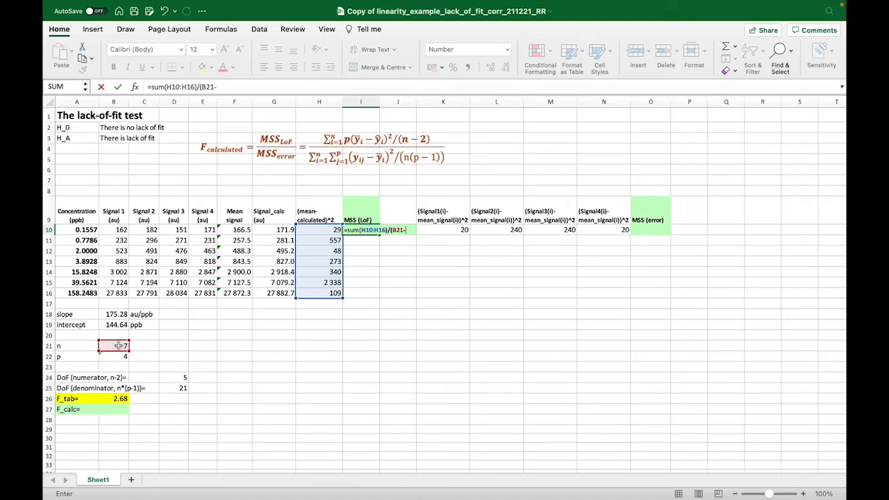
text(2))
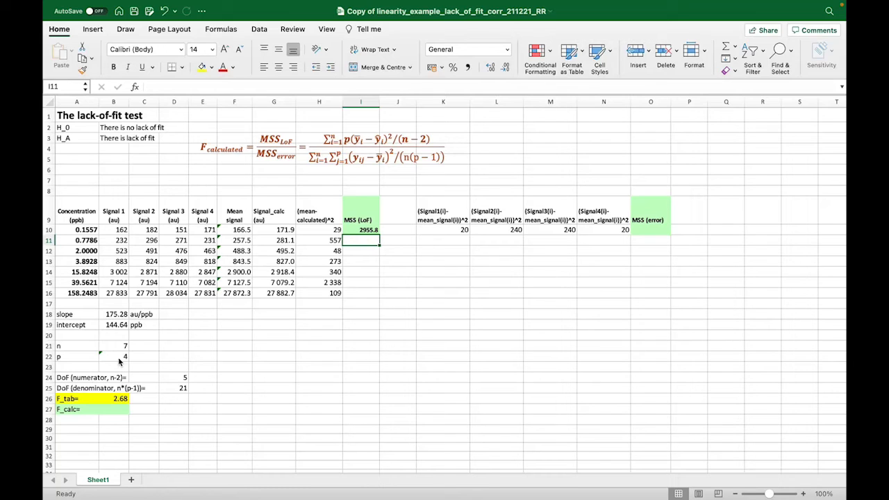
mouse_move(371, 306)
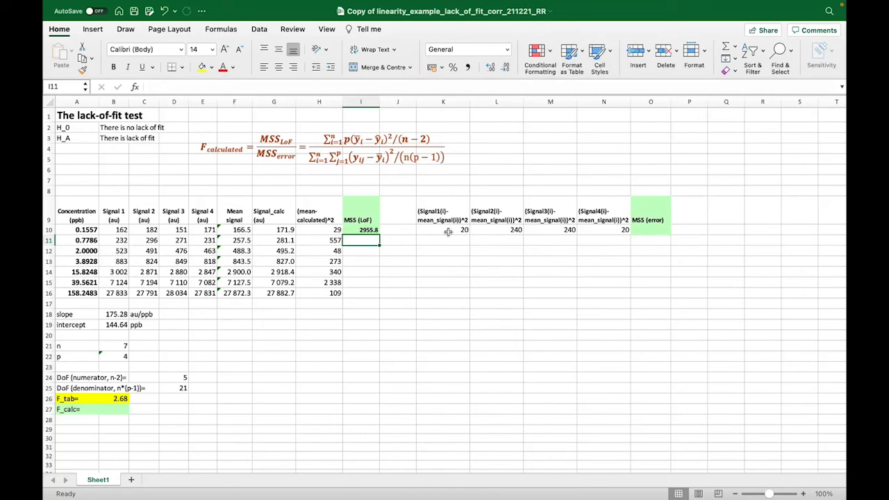
Step: Confirm the =(B10-F10)^2 squared deviation formula in K10 and select O10
click(442, 229)
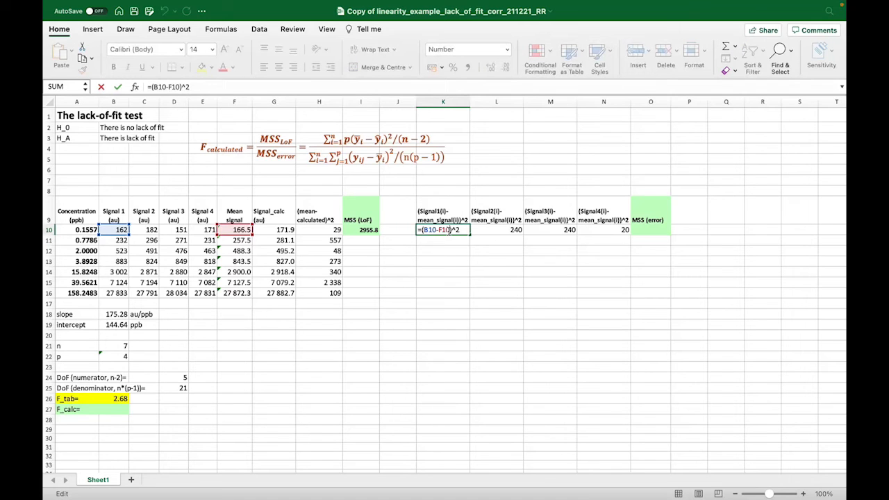
key(Return)
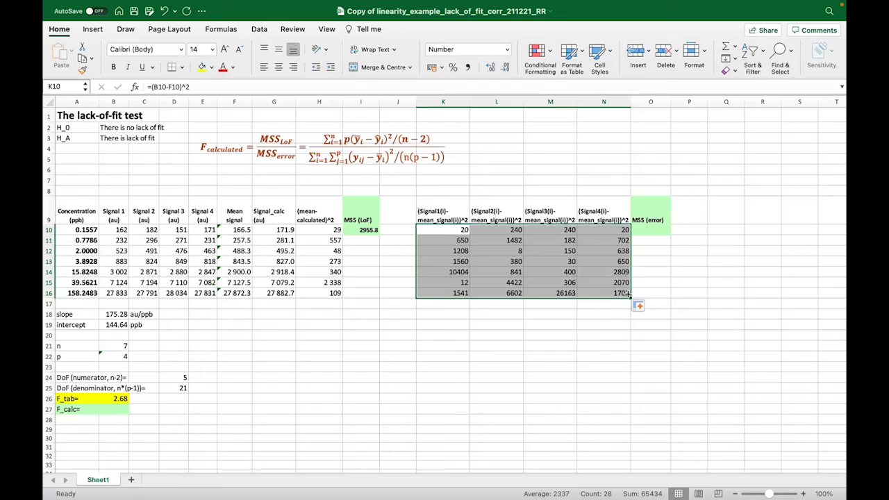
click(650, 230)
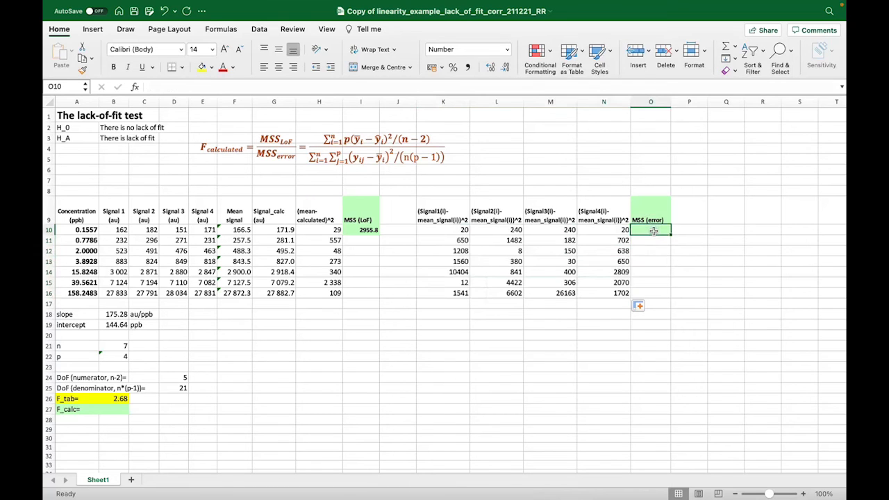
Step: Enter MSS (error) in O10 as SUM(K10:N16)/(n*(p−1)), giving 3116
text(=sum(K10:L11)
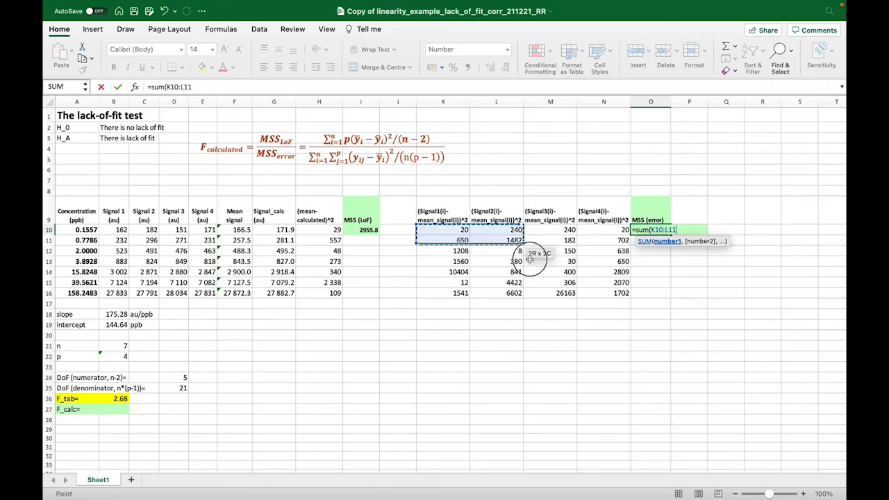
drag(531, 253, 605, 292)
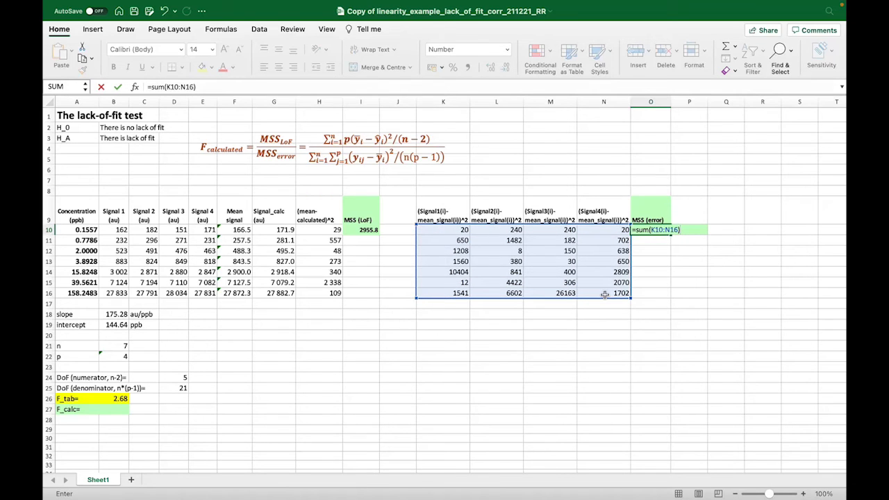
text(/)
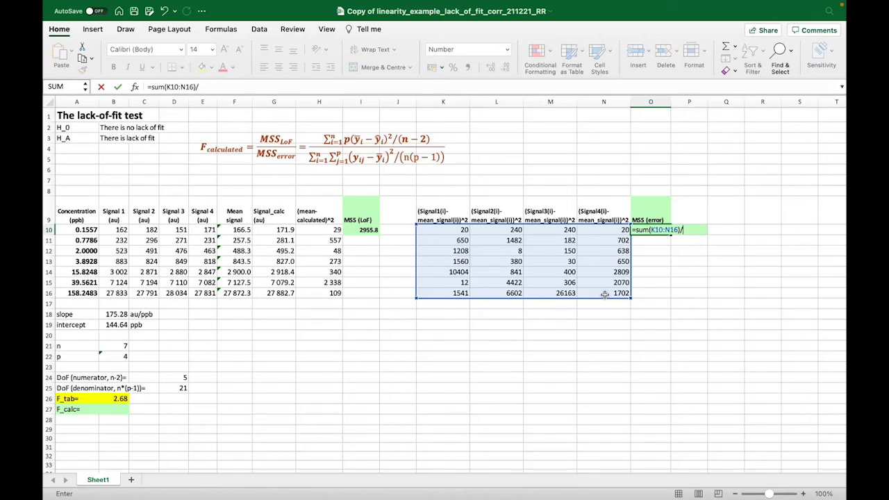
text(()
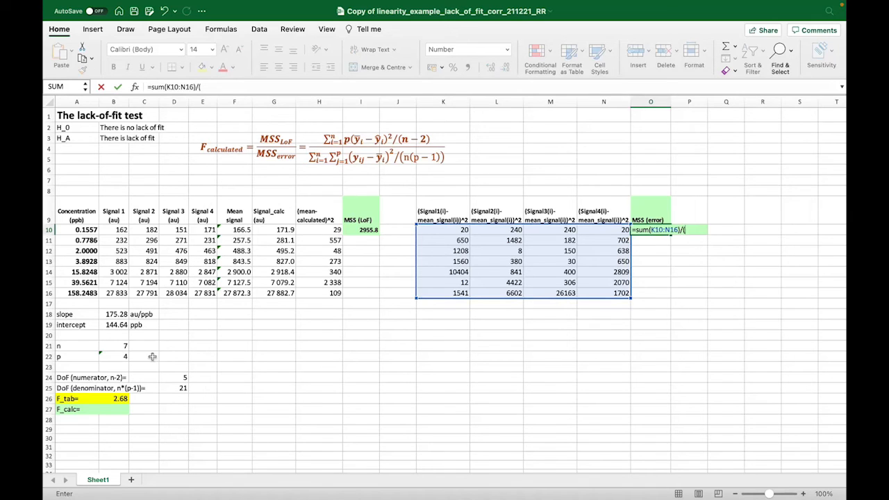
click(114, 346)
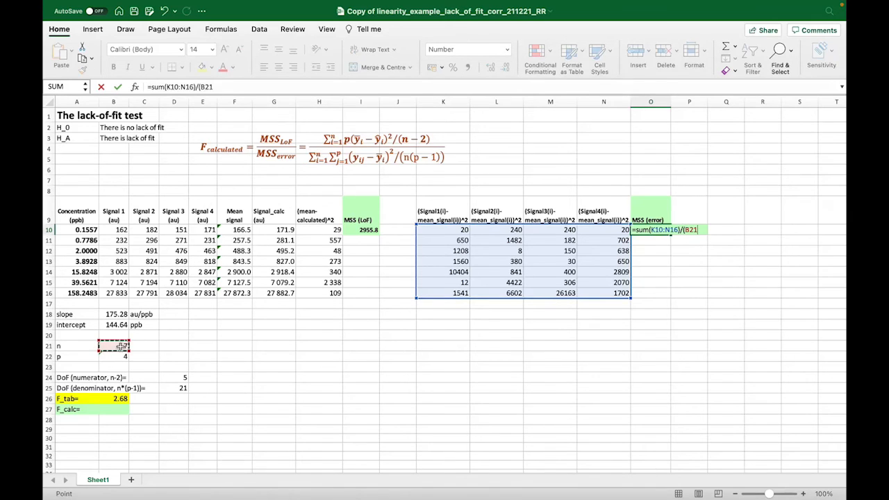
text(*(B22-)
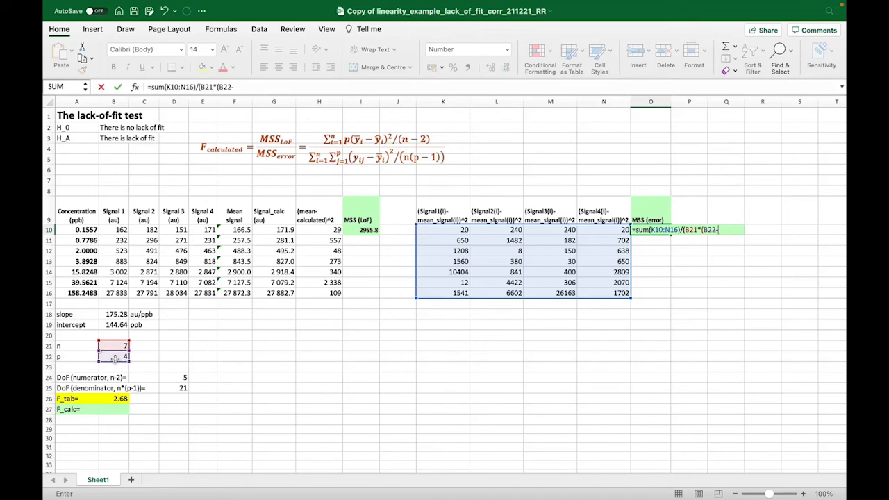
key(Return)
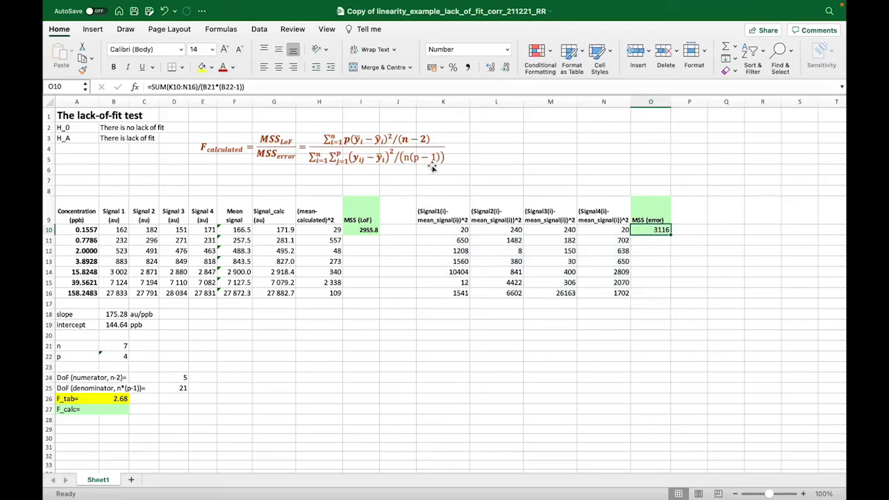
mouse_move(193, 285)
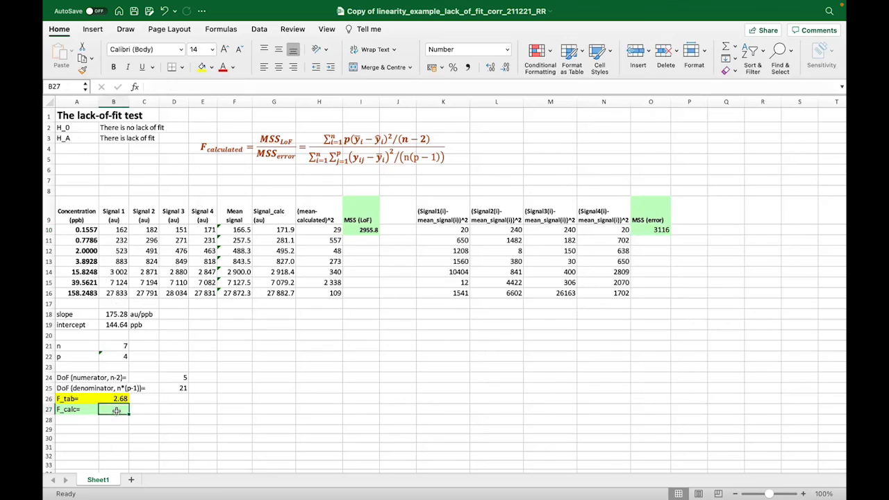
Step: Compute F_calc in B27 as I10/O10 (0.949) and review the degrees-of-freedom formula
text(=)
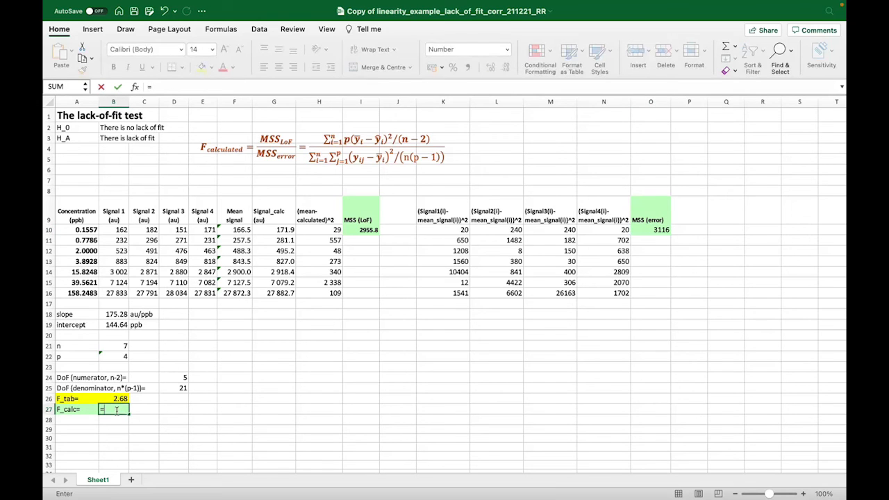
mouse_move(319, 272)
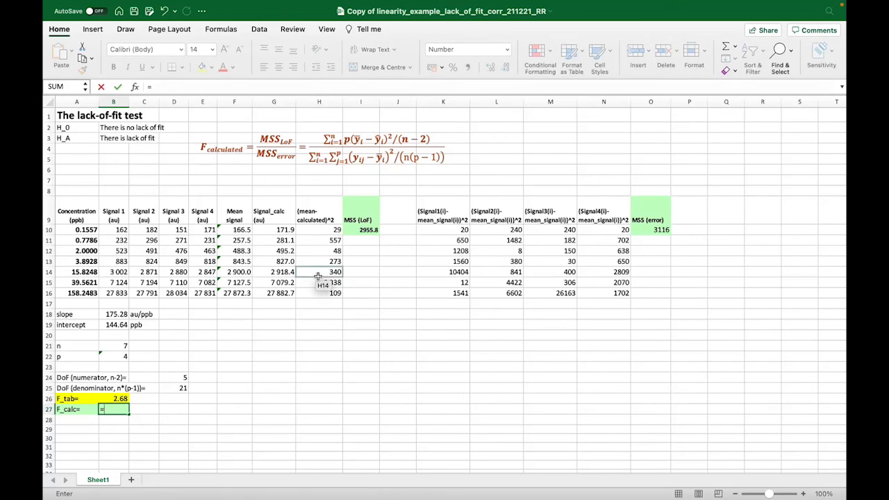
click(360, 272)
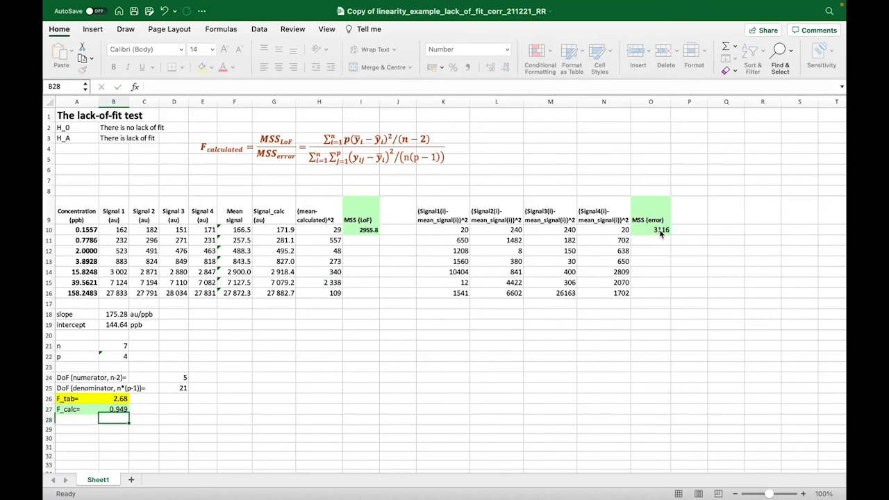
click(120, 398)
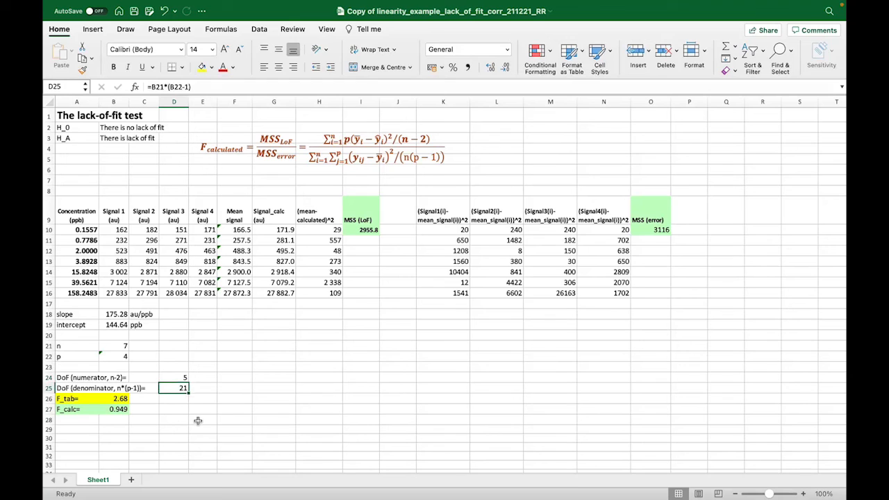
double_click(119, 398)
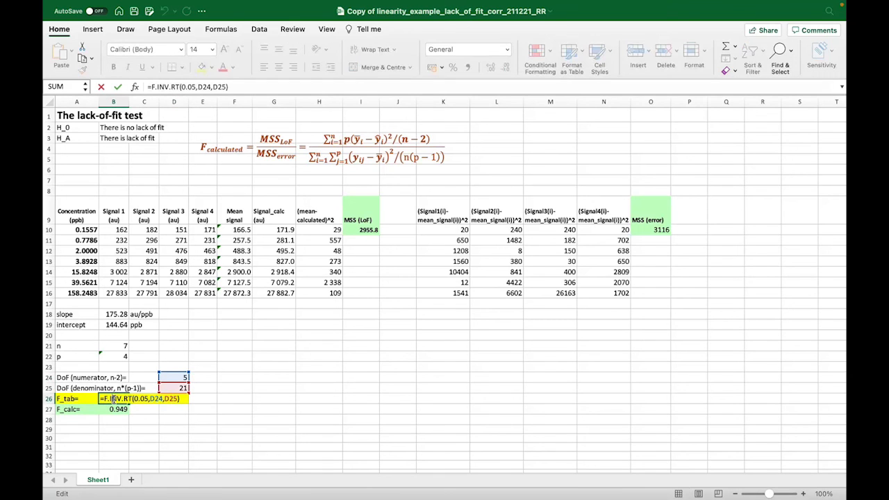
key(Return)
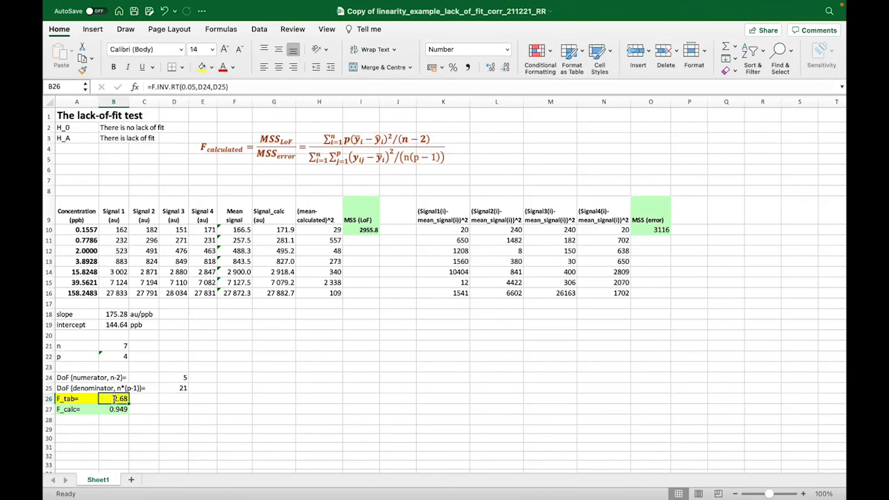